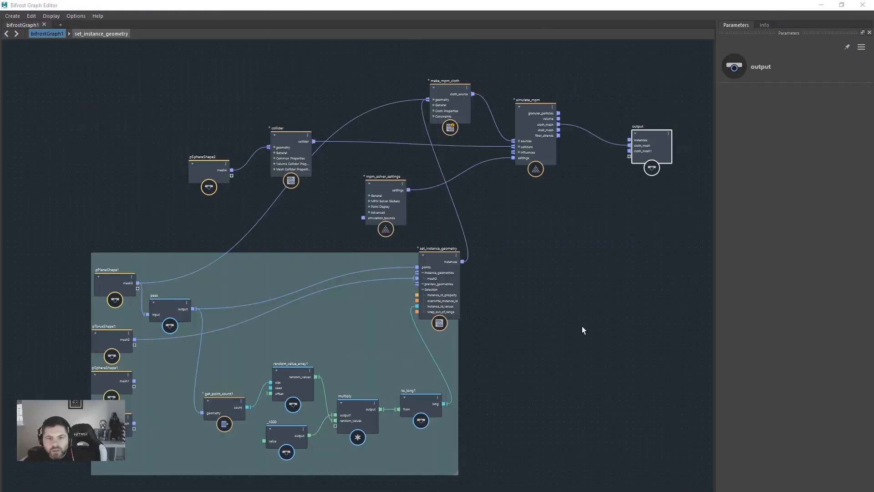
Step: Inspect the pPlaneShape1 input node, then select set_instance_geometry to show its parameters
drag(584, 329, 544, 310)
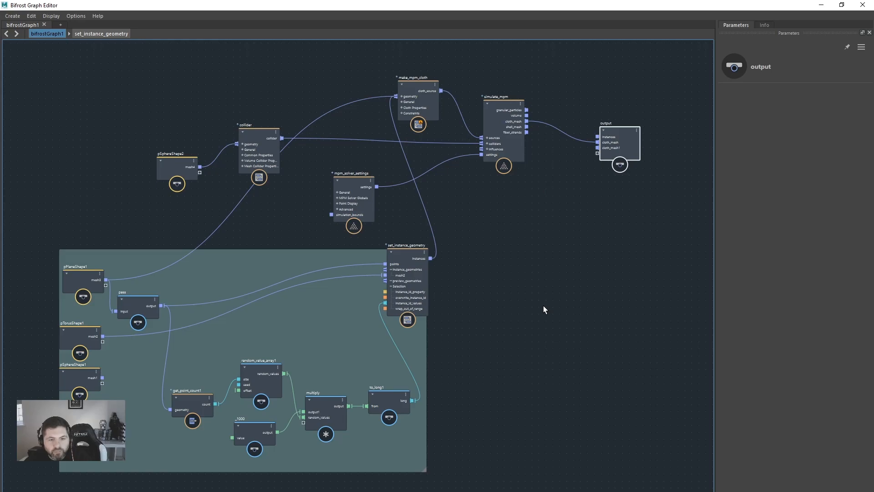
click(87, 268)
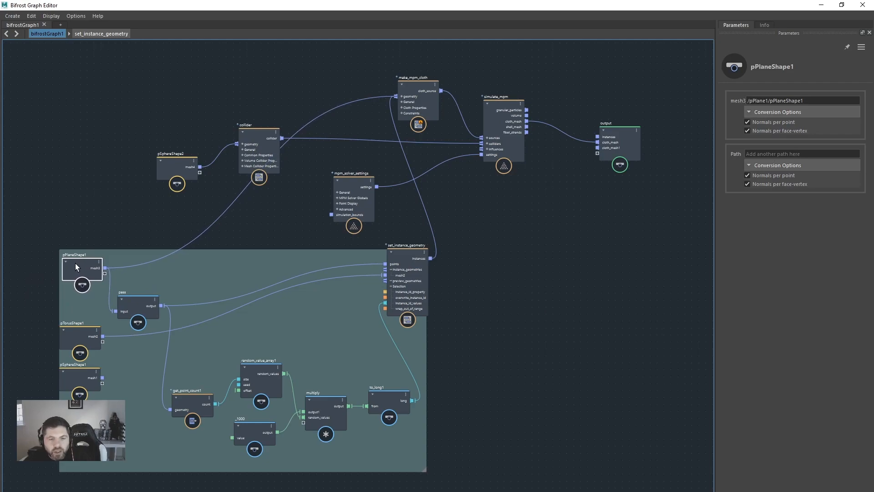
click(406, 247)
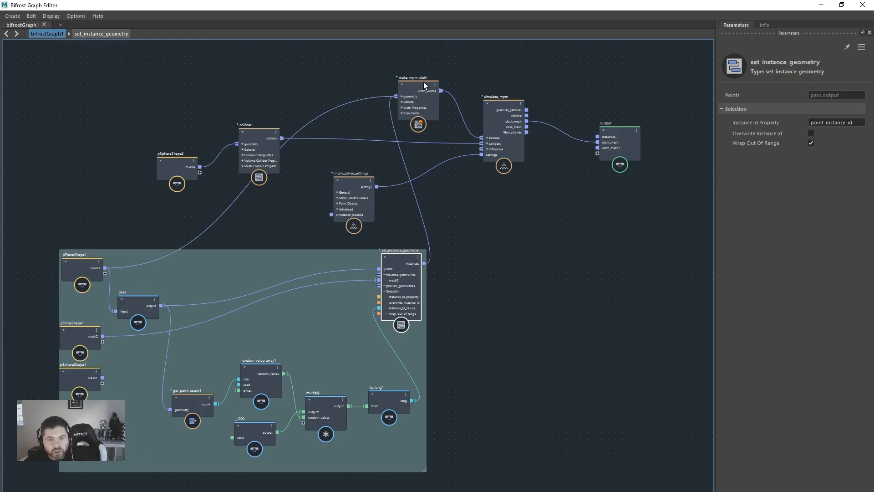
mouse_move(319, 333)
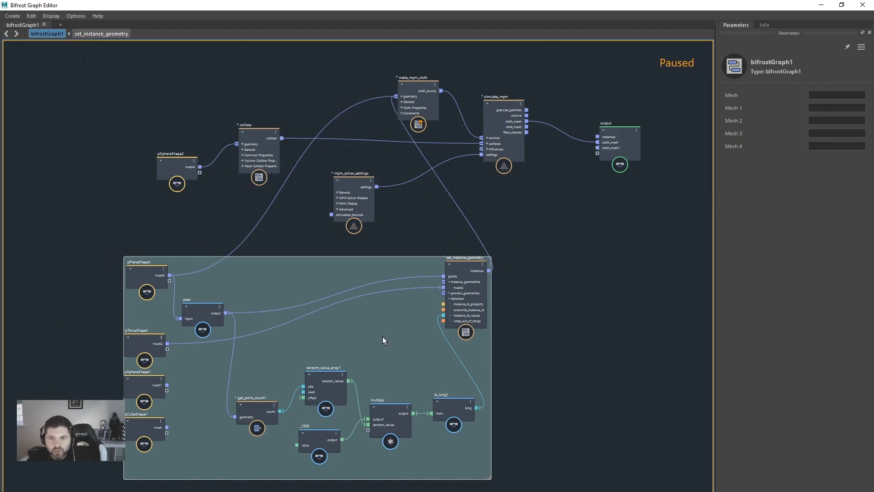
mouse_move(367, 105)
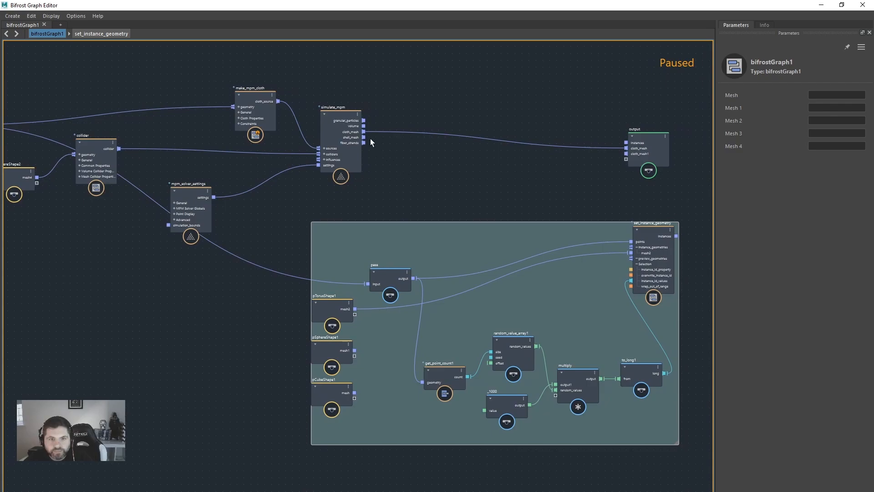
mouse_move(372, 134)
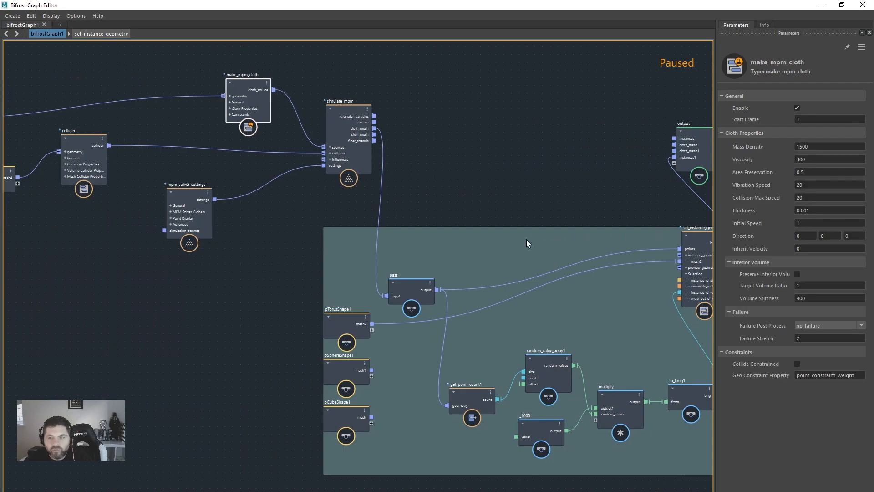
Step: Set make_mpm_cloth's Failure Post Process to subdivide_and_split so the cloth tears
click(829, 325)
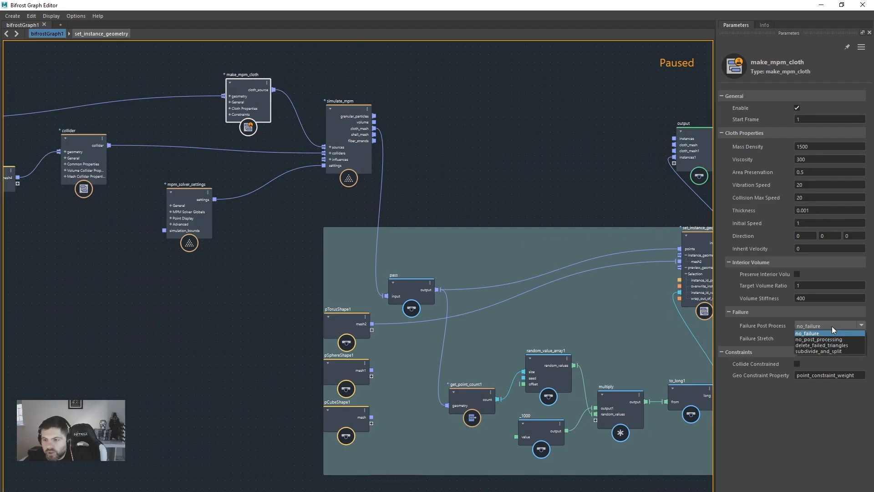
click(820, 351)
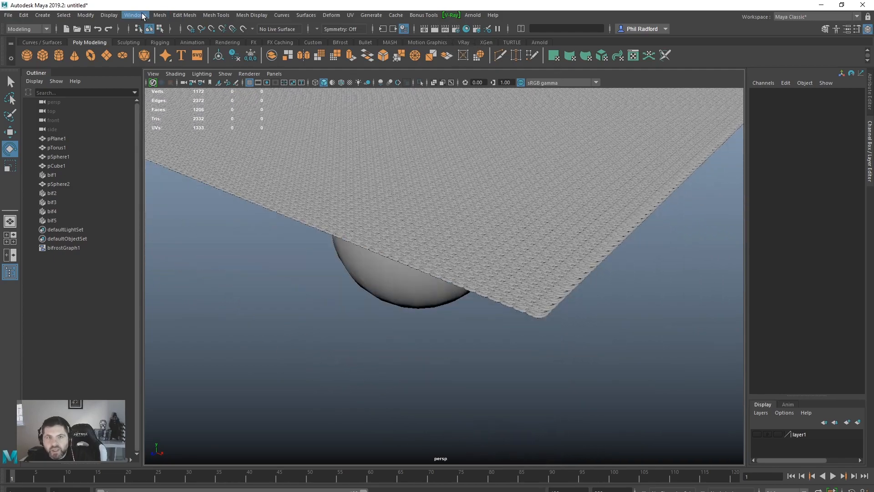
Step: Reopen the Bifrost Graph Editor from Maya's Windows menu
click(134, 16)
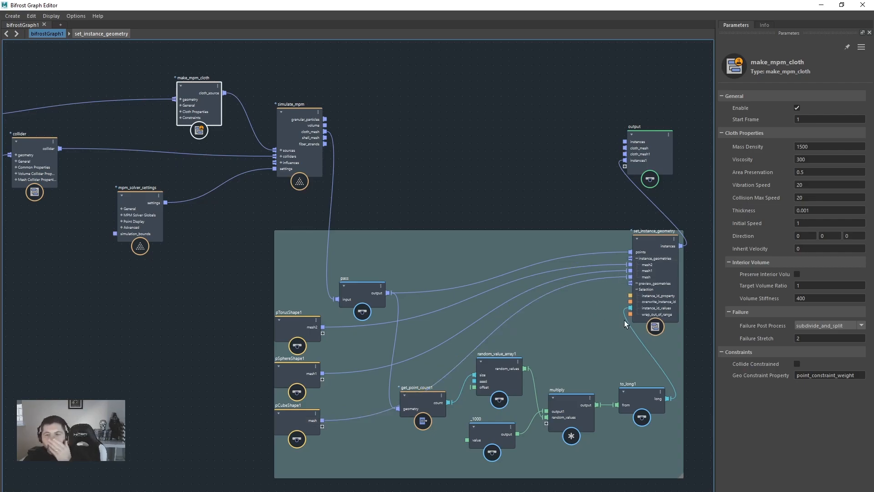
mouse_move(625, 344)
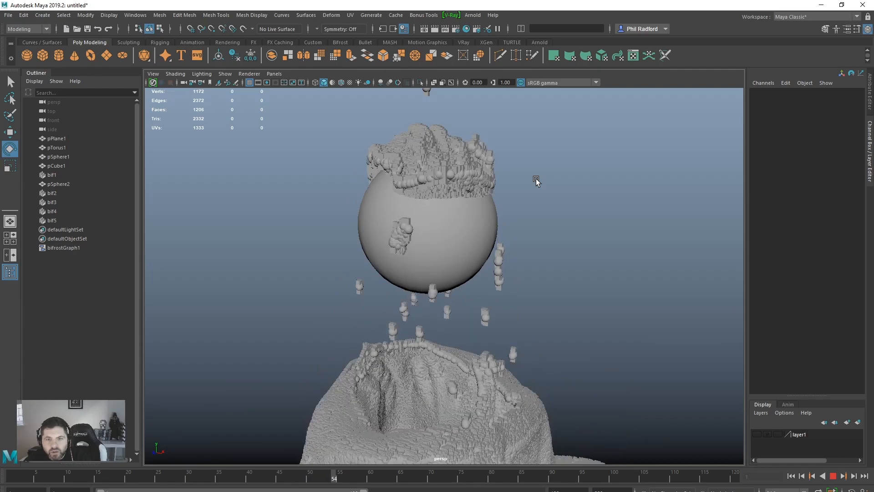
Step: Play the tearing cloth simulation, then stop playback and return to the start frame
click(835, 476)
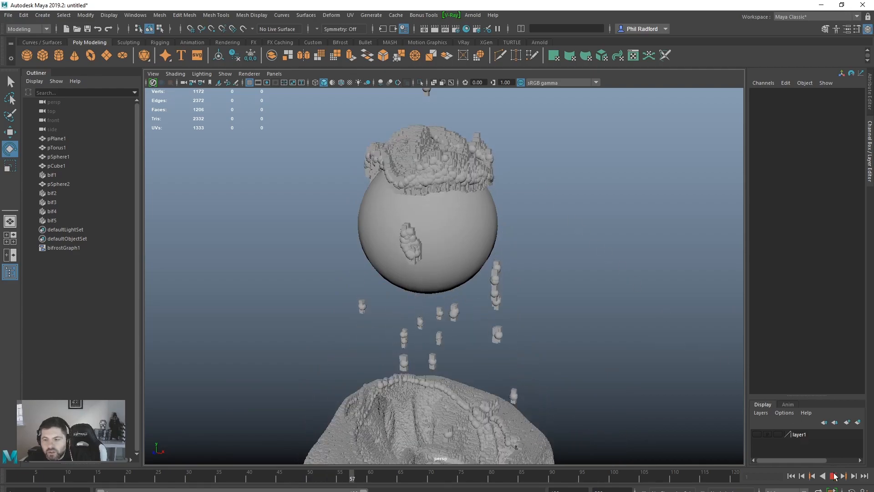
click(833, 475)
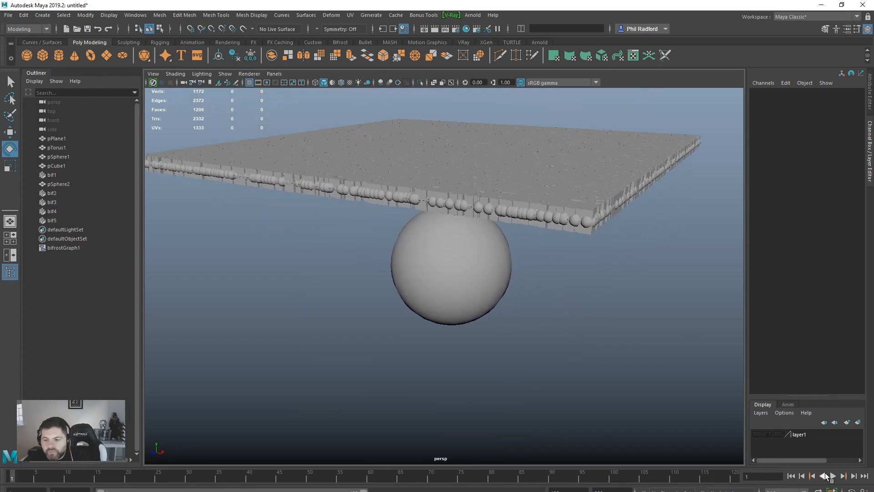
Step: Replay the cloth simulation with the source objects now on layer2
click(835, 475)
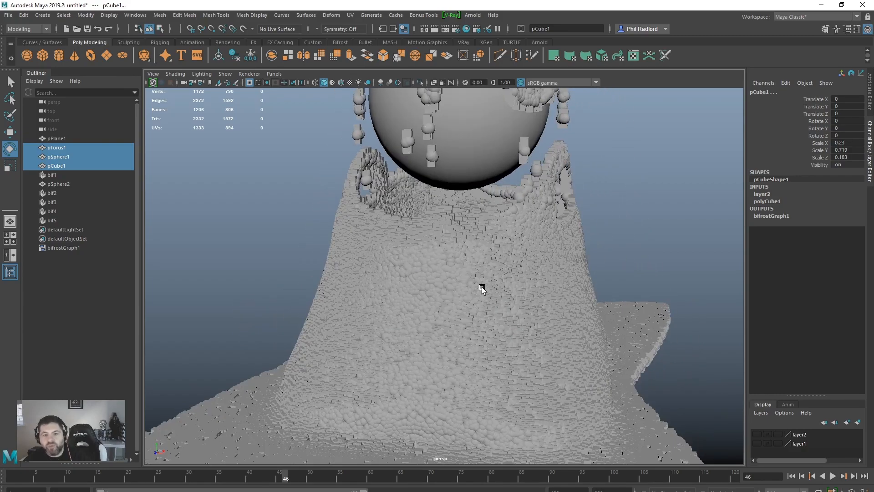
mouse_move(325, 310)
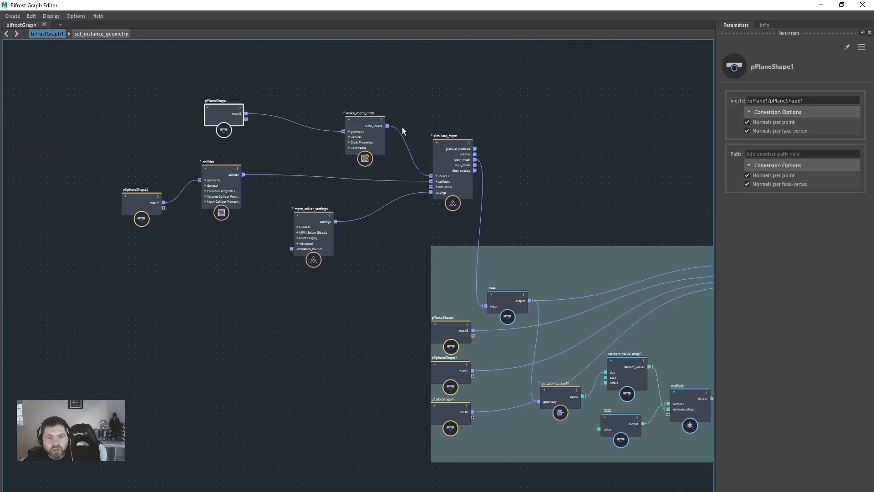
mouse_move(363, 210)
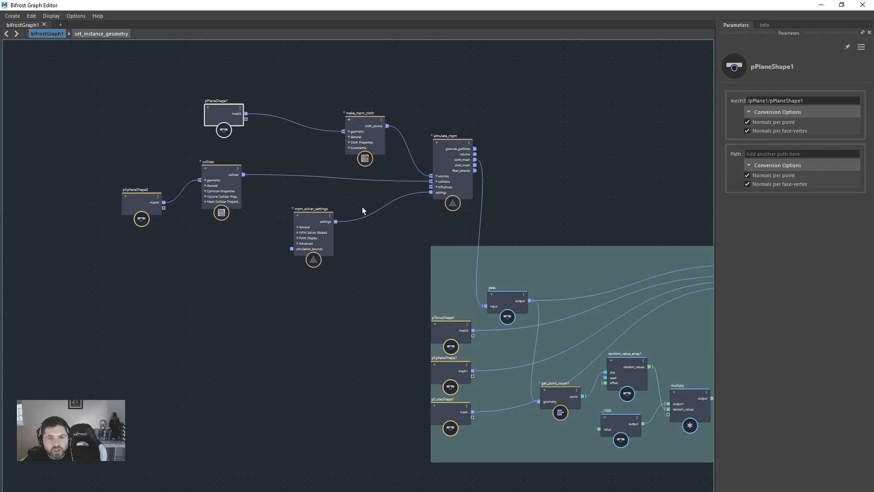